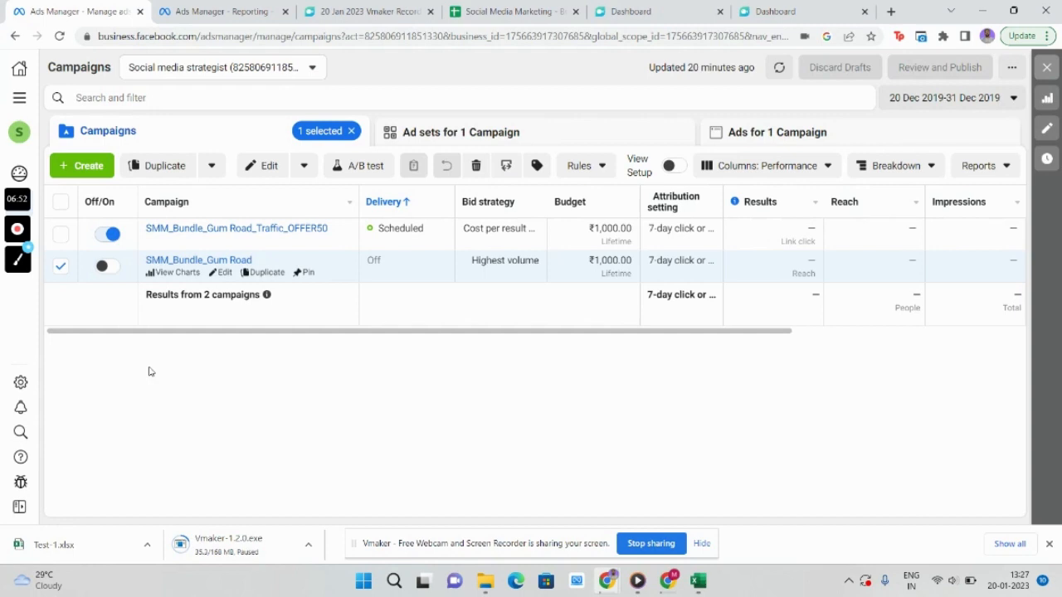
mouse_move(146, 369)
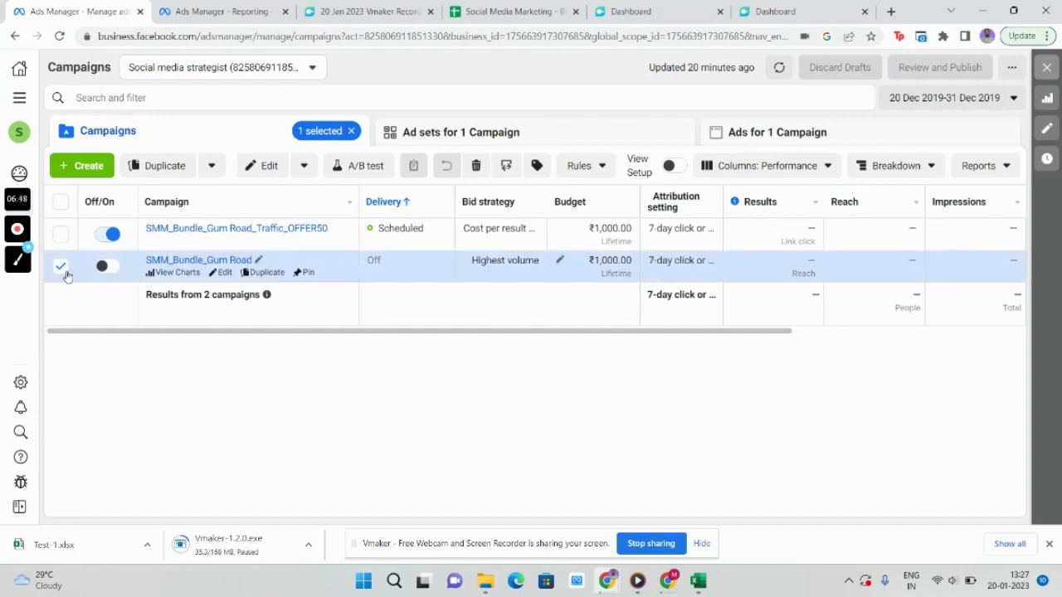
Step: Select the SMM_Bundle_Gum Road campaign and list the Reports options for it
click(60, 265)
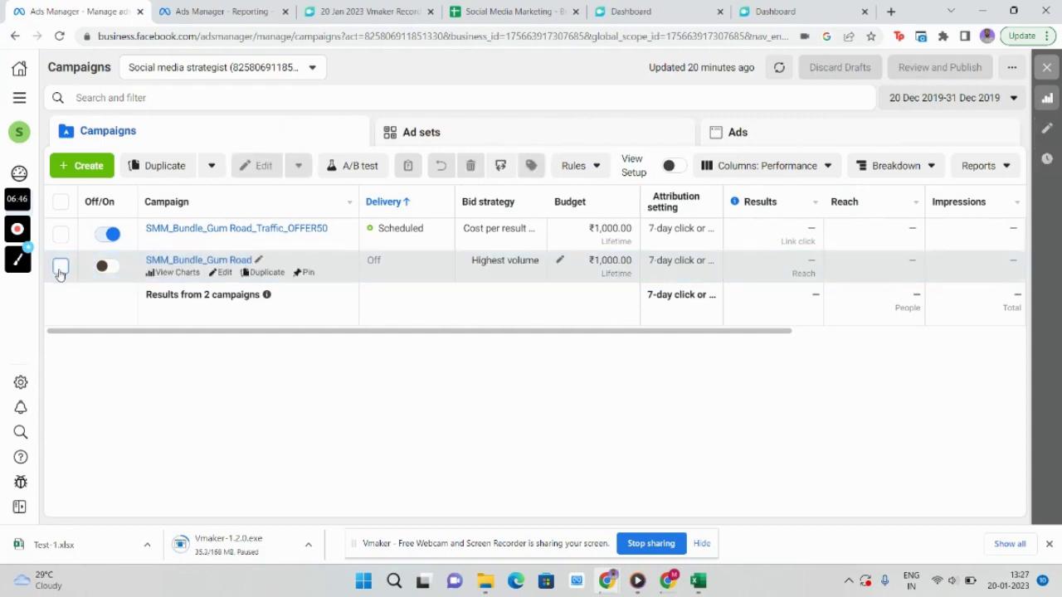
click(60, 269)
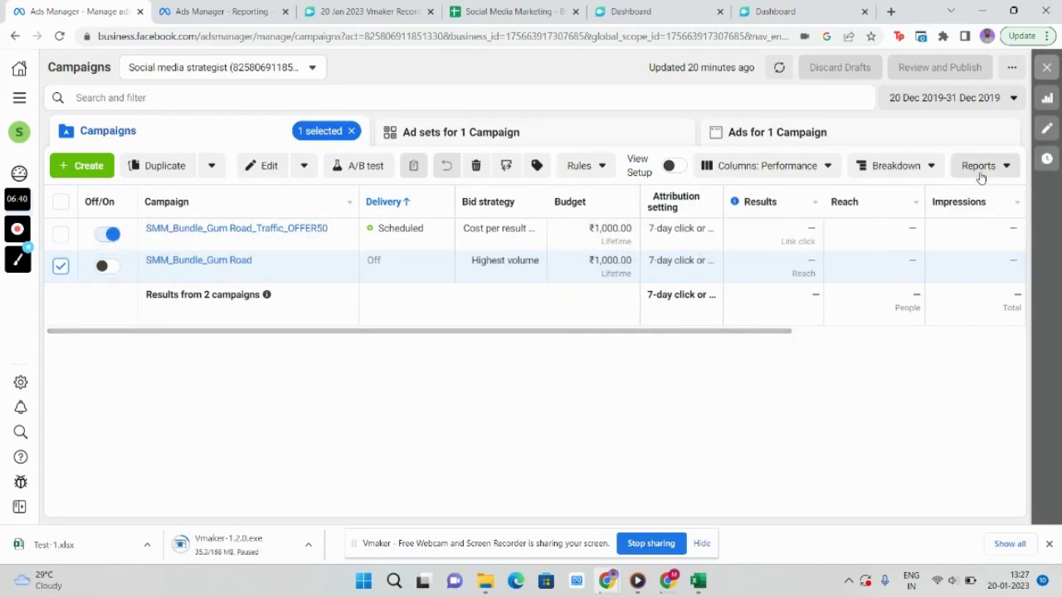
click(983, 165)
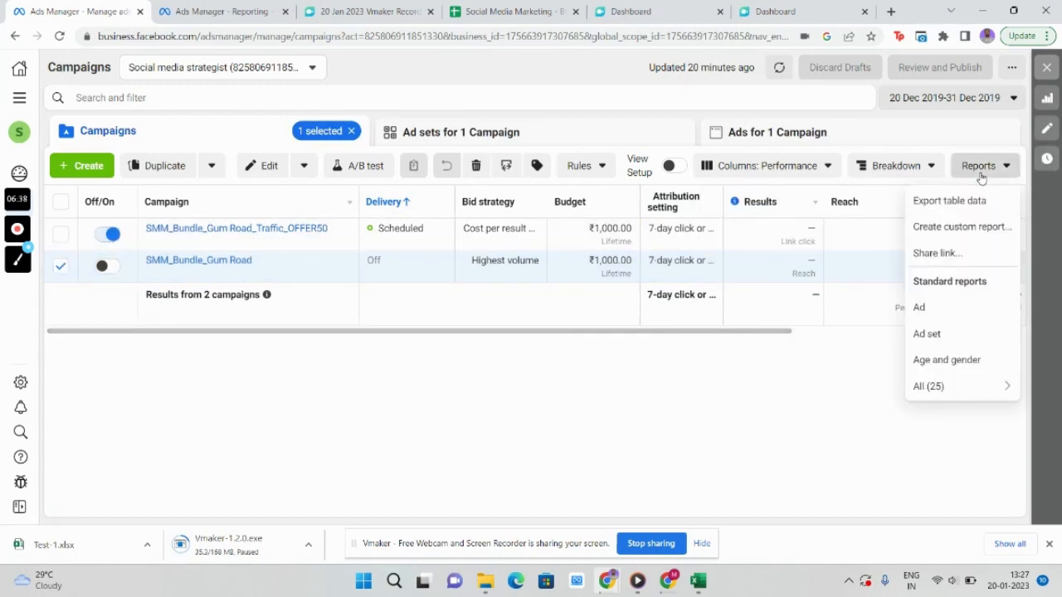
mouse_move(962, 225)
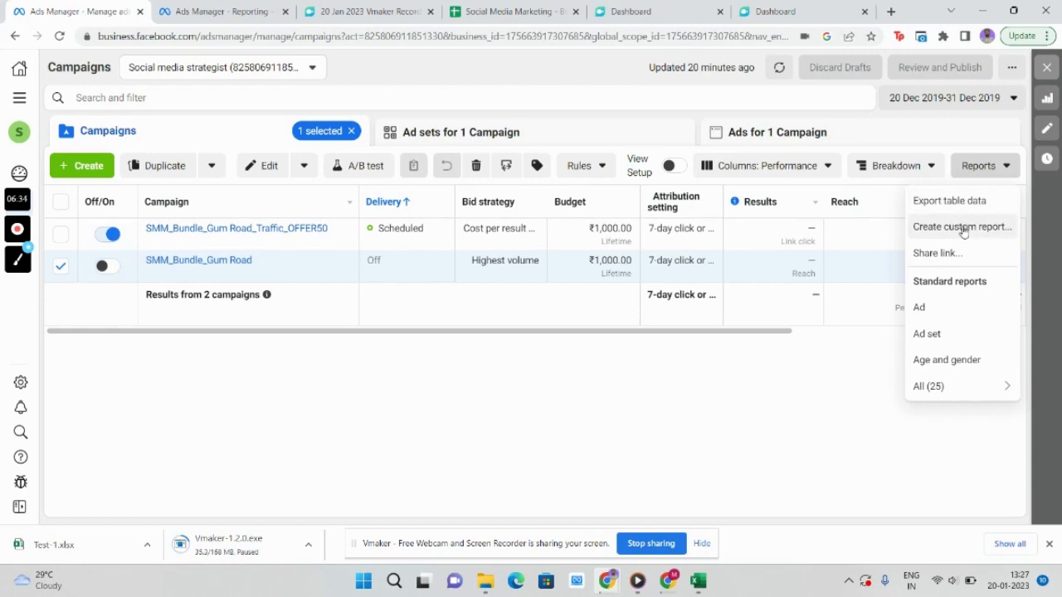
Step: Start a custom report, drop the Had delivery filter, and filter Campaign name contains SMM_Bundle_Gum Road
click(963, 225)
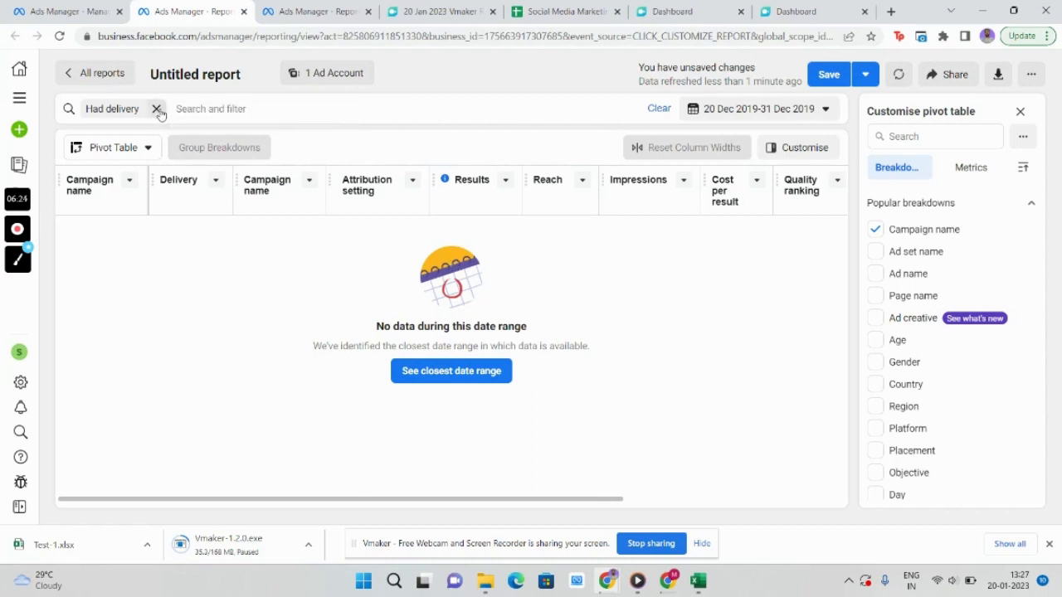
click(156, 110)
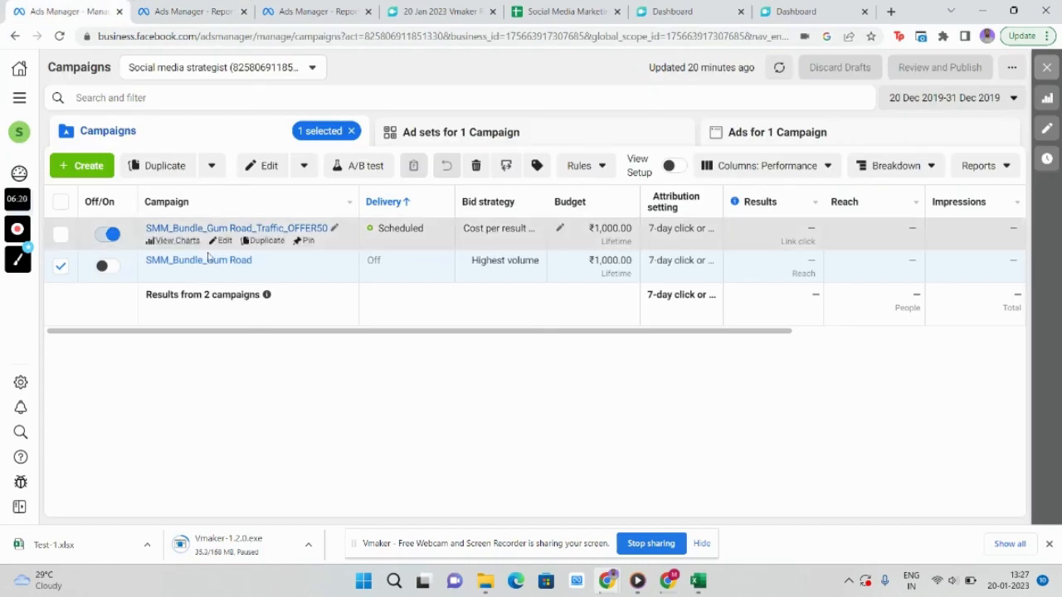
click(222, 258)
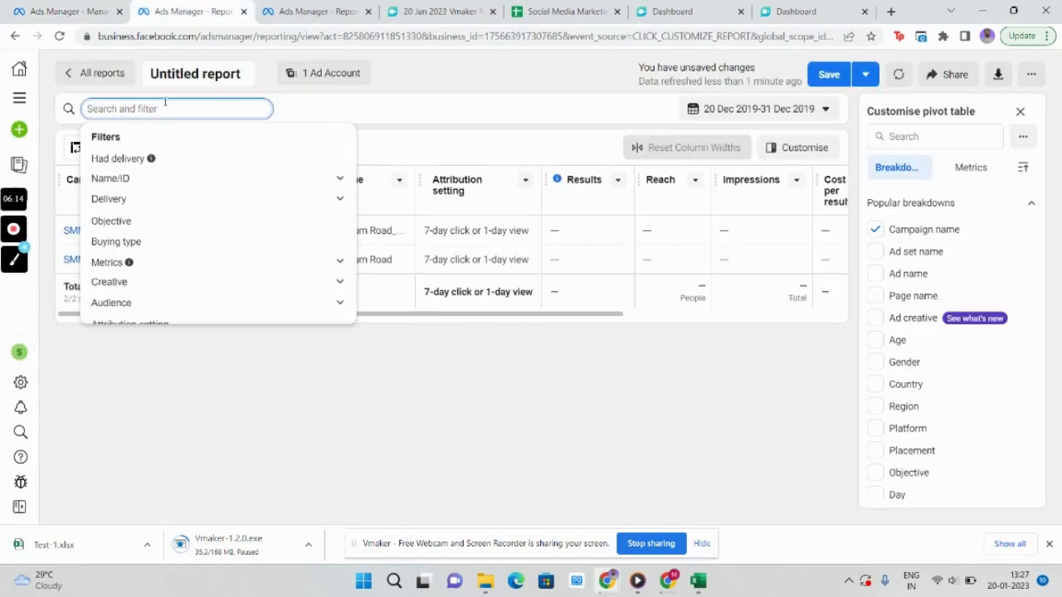
text(SMM_Bundle_Gum Road)
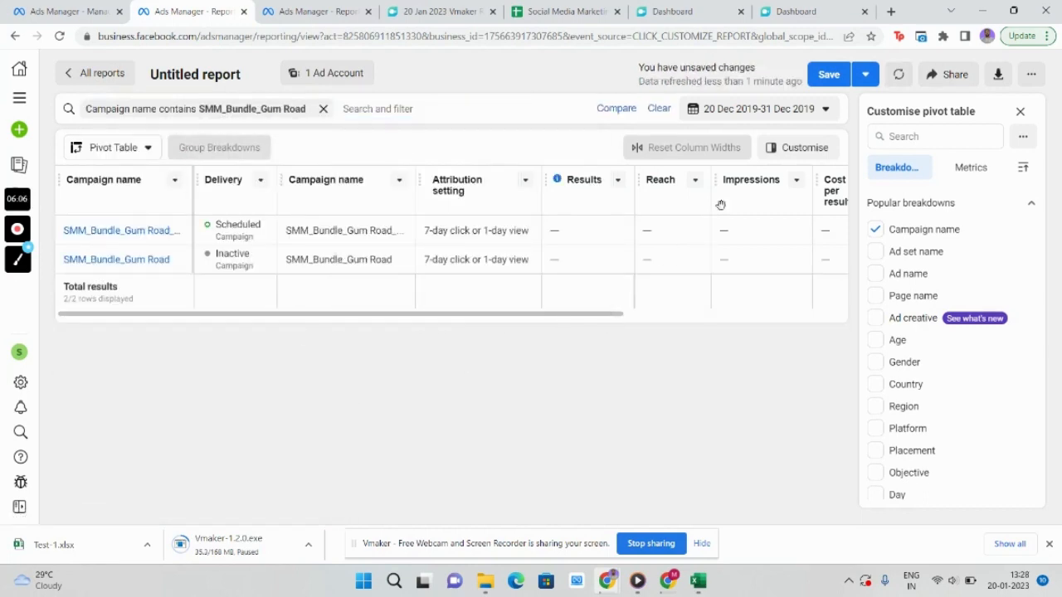
Step: Set the report's date range to This month (1–19 Jan 2023)
click(755, 110)
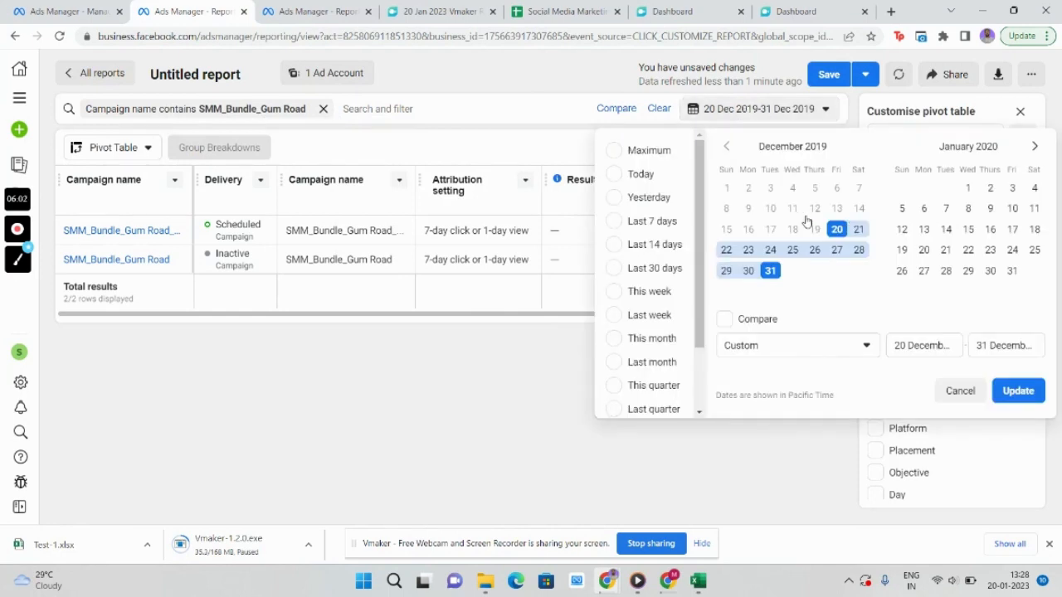
mouse_move(617, 348)
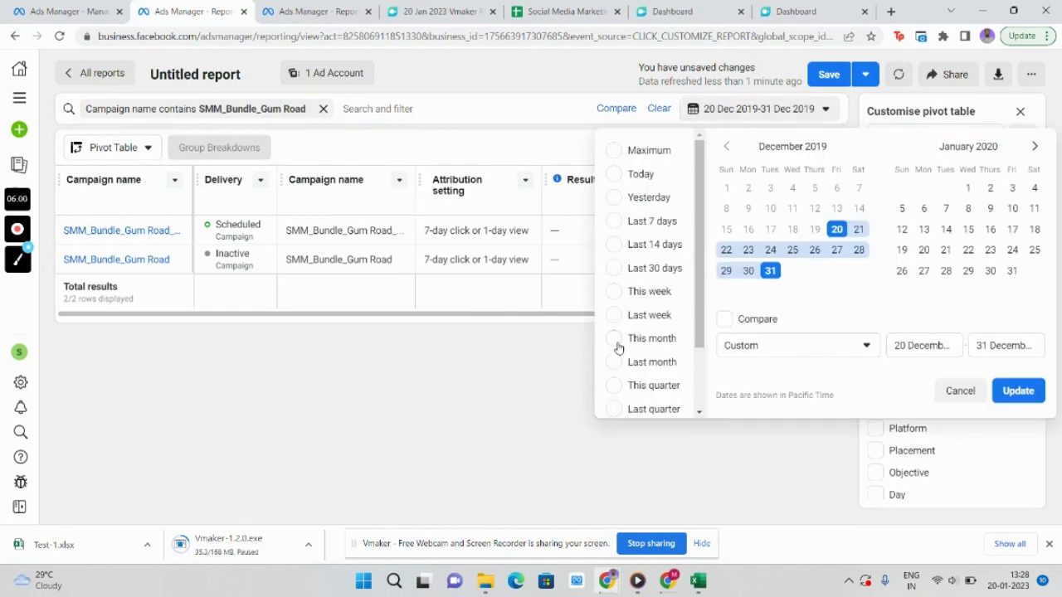
click(652, 339)
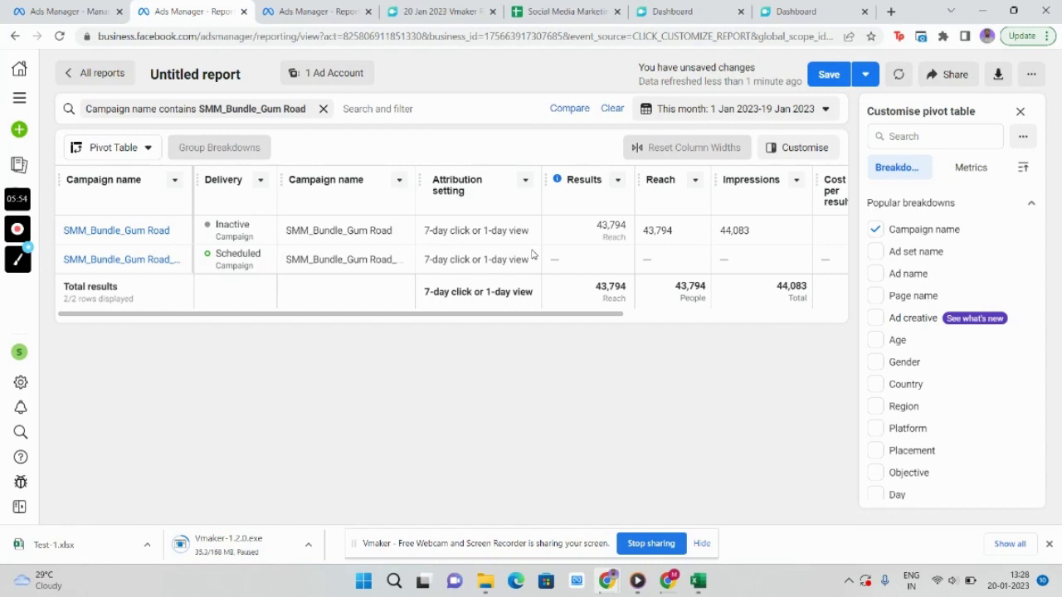
scroll(right, 3)
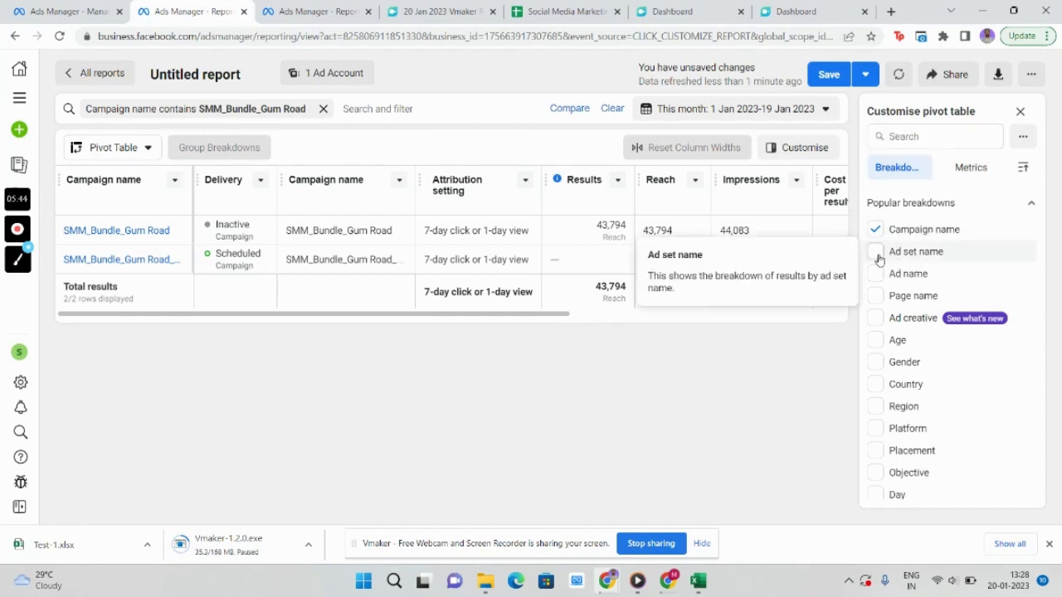
Step: Add Ad set name and Ad name breakdowns in the Customise pivot table panel
click(874, 252)
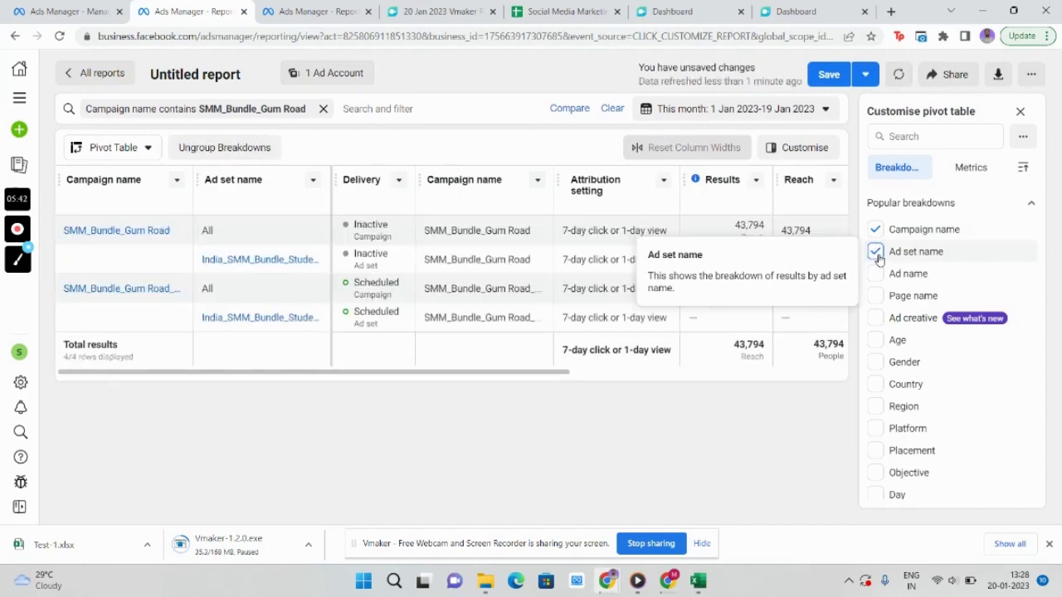
mouse_move(886, 285)
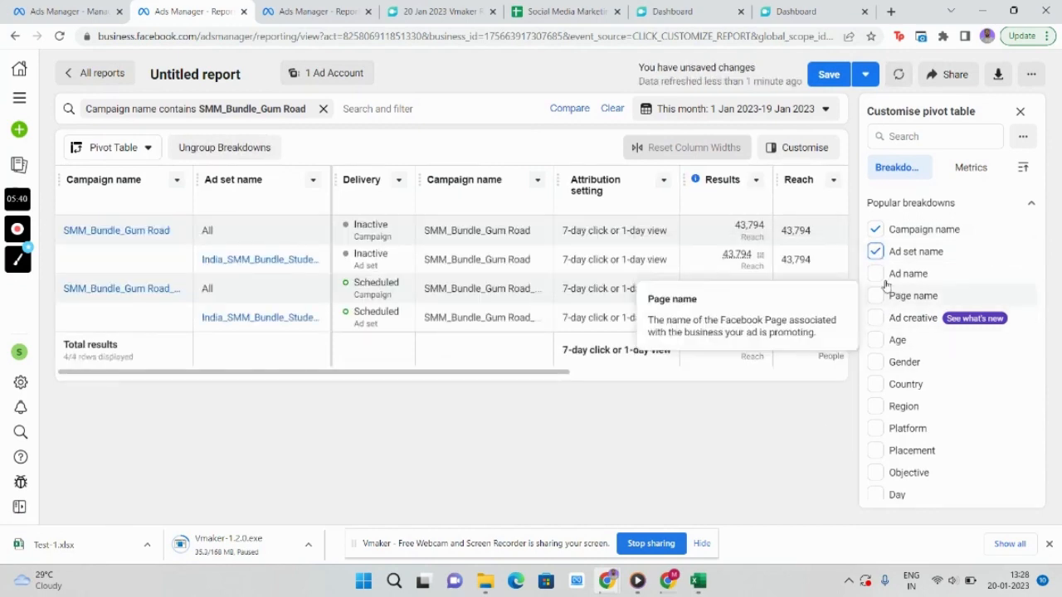
click(875, 272)
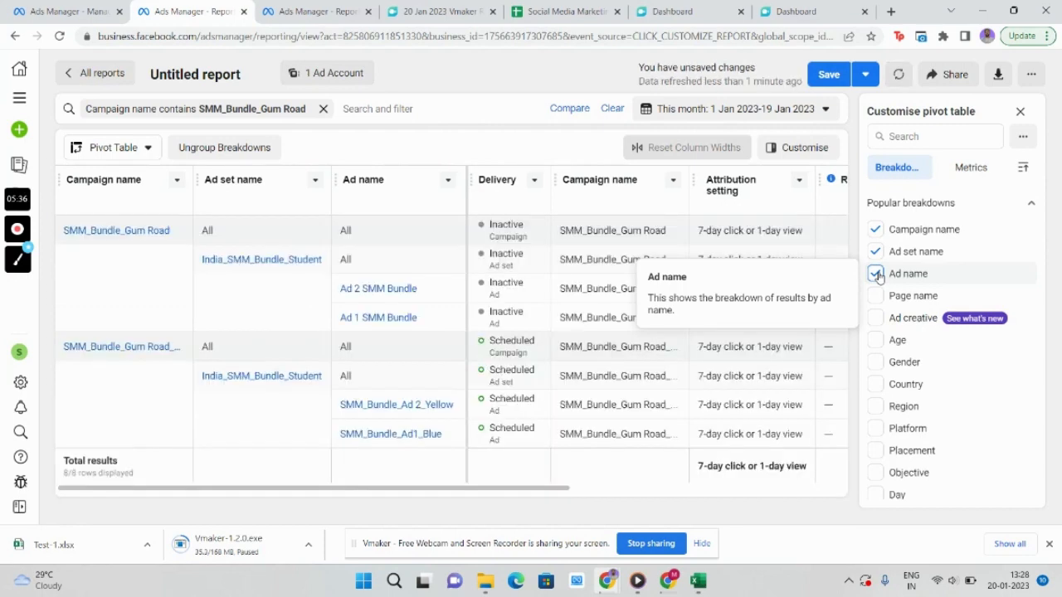
click(876, 274)
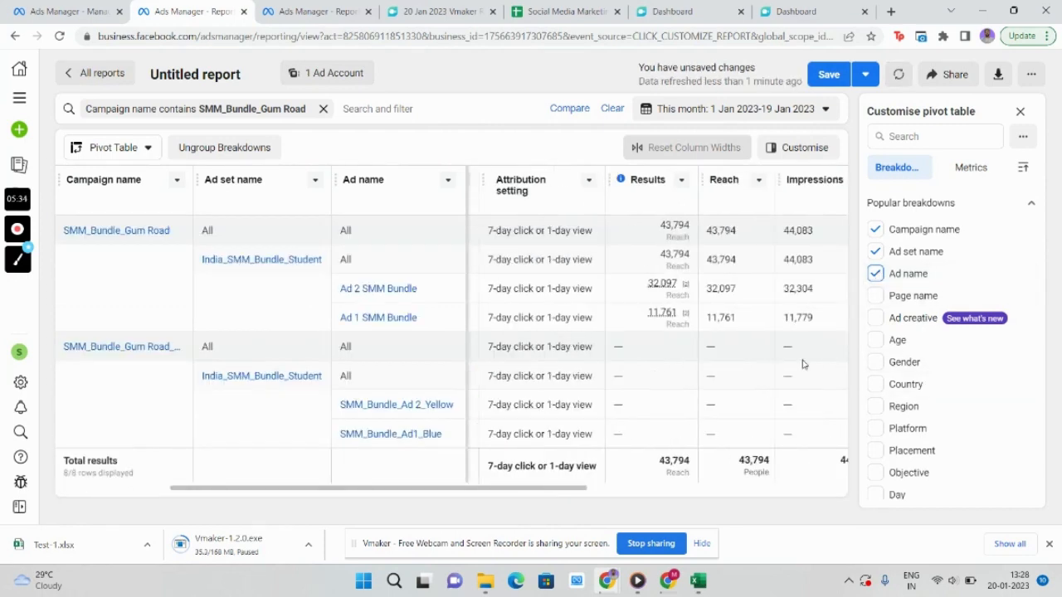
scroll(right, 3)
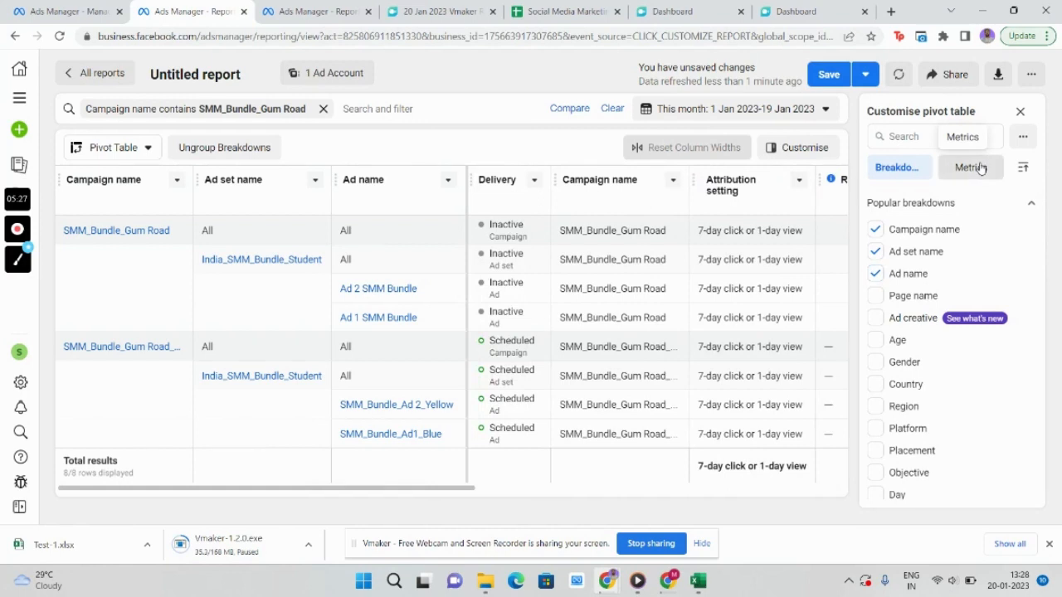
Step: In the Metrics list, remove the Delivery column and add CPM (cost per 1,000 impressions)
click(969, 166)
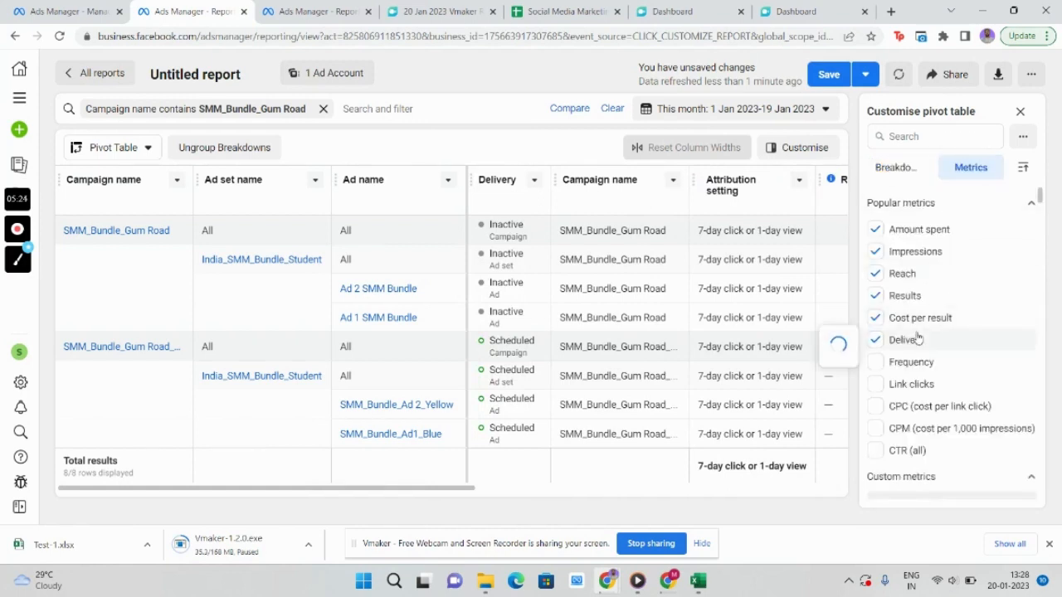
click(899, 339)
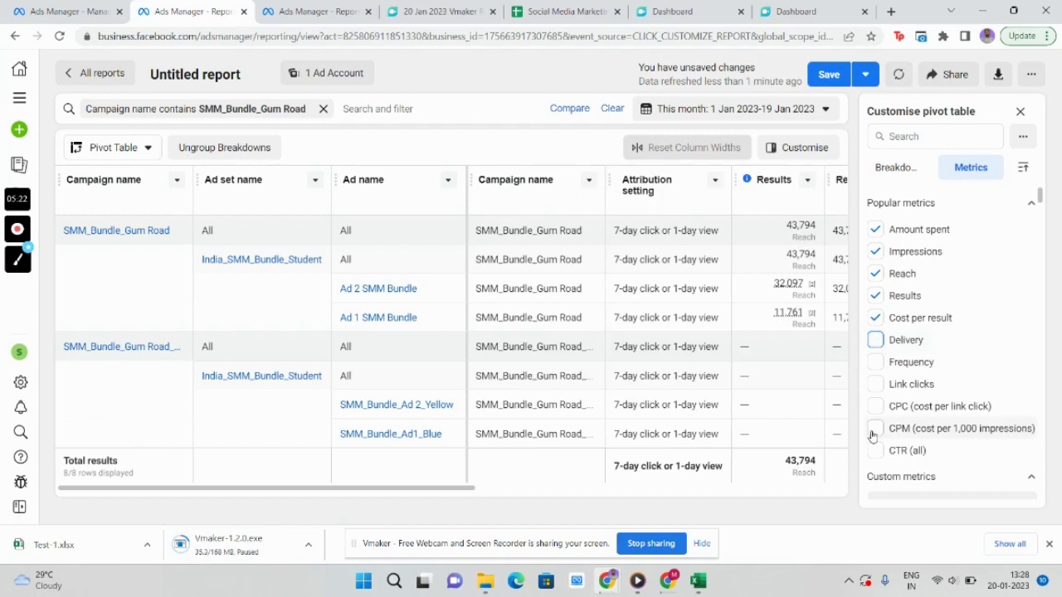
click(874, 428)
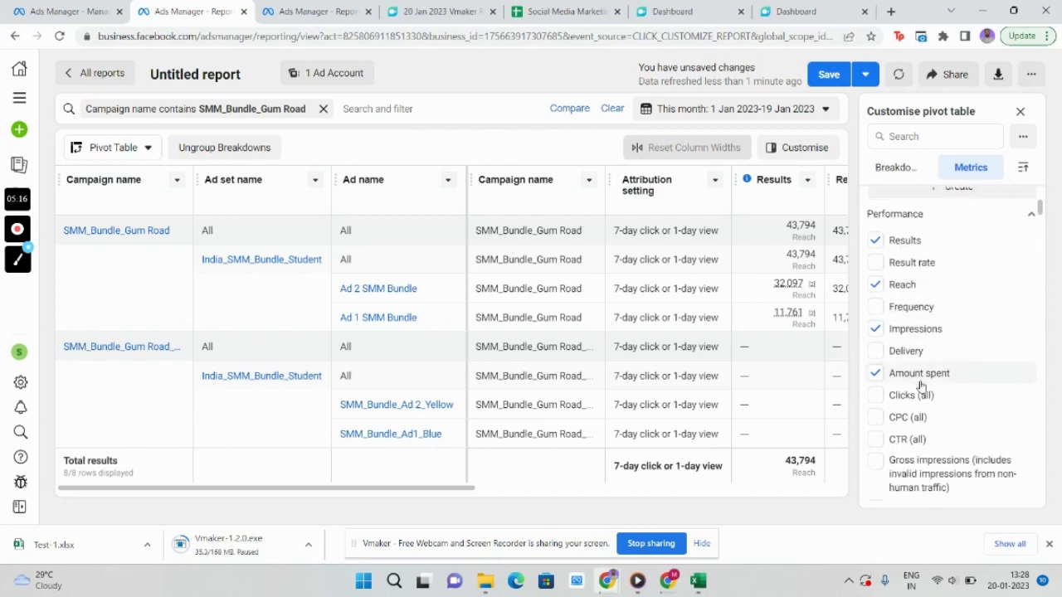
scroll(down, 3)
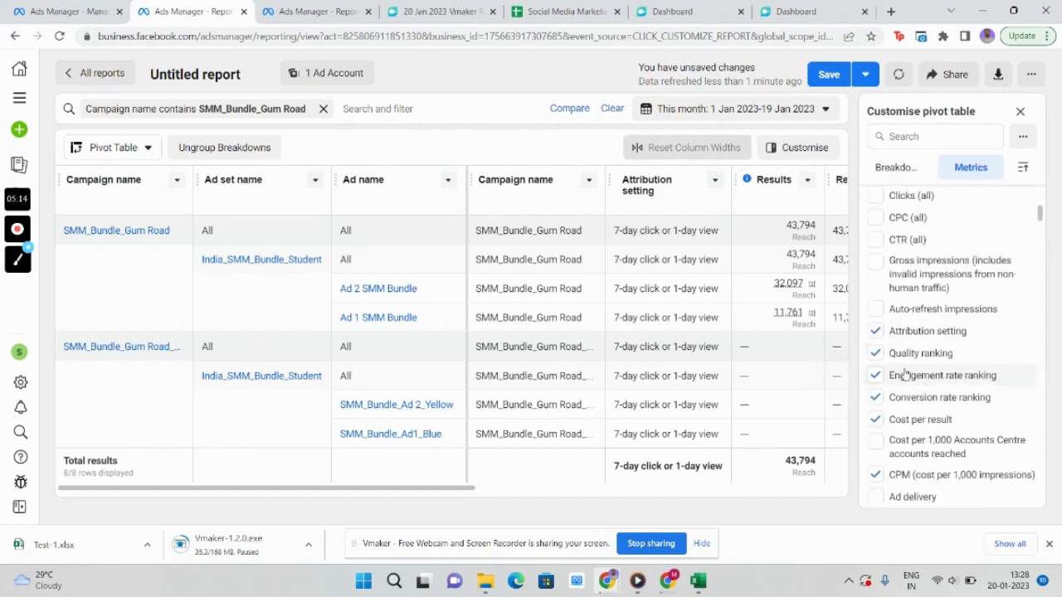
Step: Remove Engagement rate ranking, Conversion rate ranking and Cost per result metrics
click(876, 332)
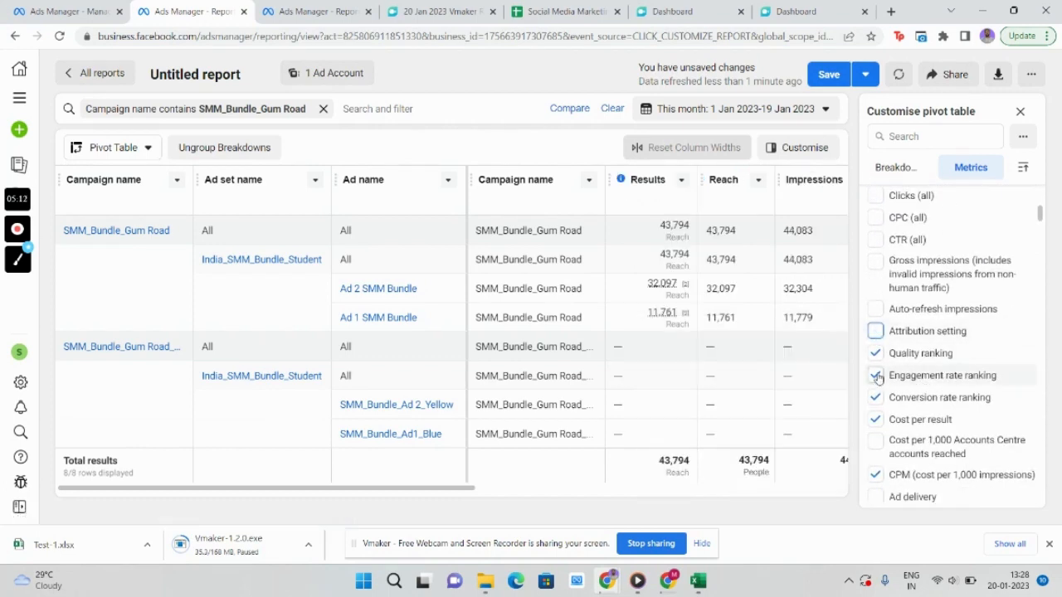
click(876, 399)
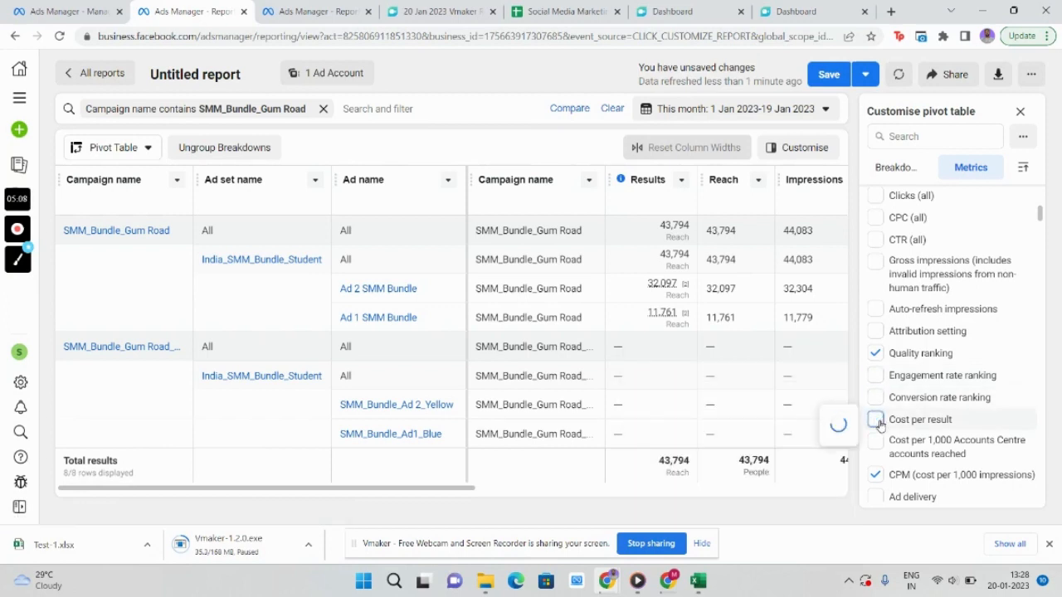
click(876, 418)
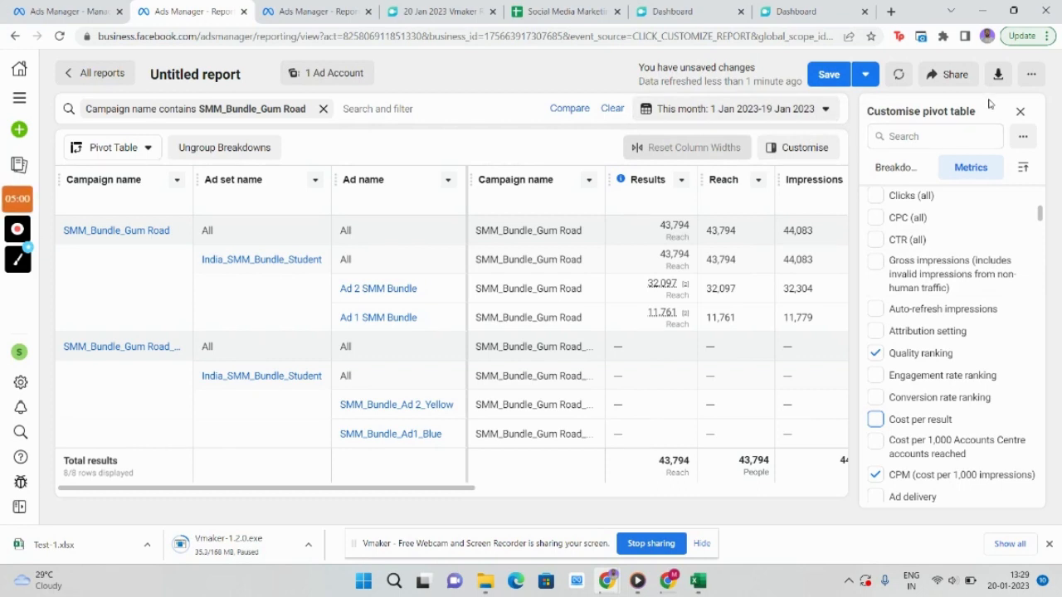
mouse_move(624, 276)
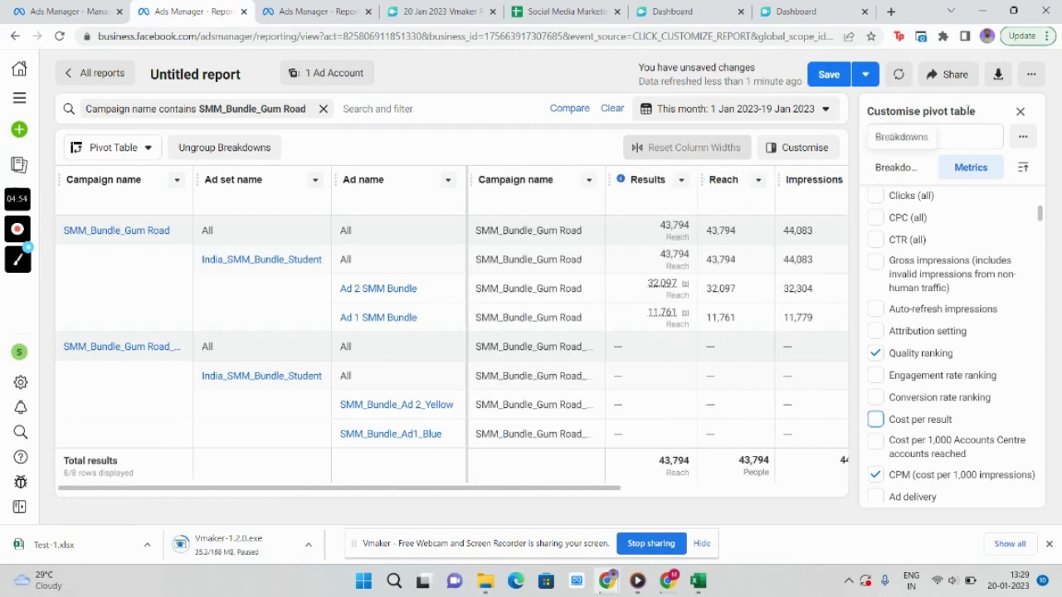
Step: Export the report as a Formatted data table (.xlsx) named Test 1
click(999, 73)
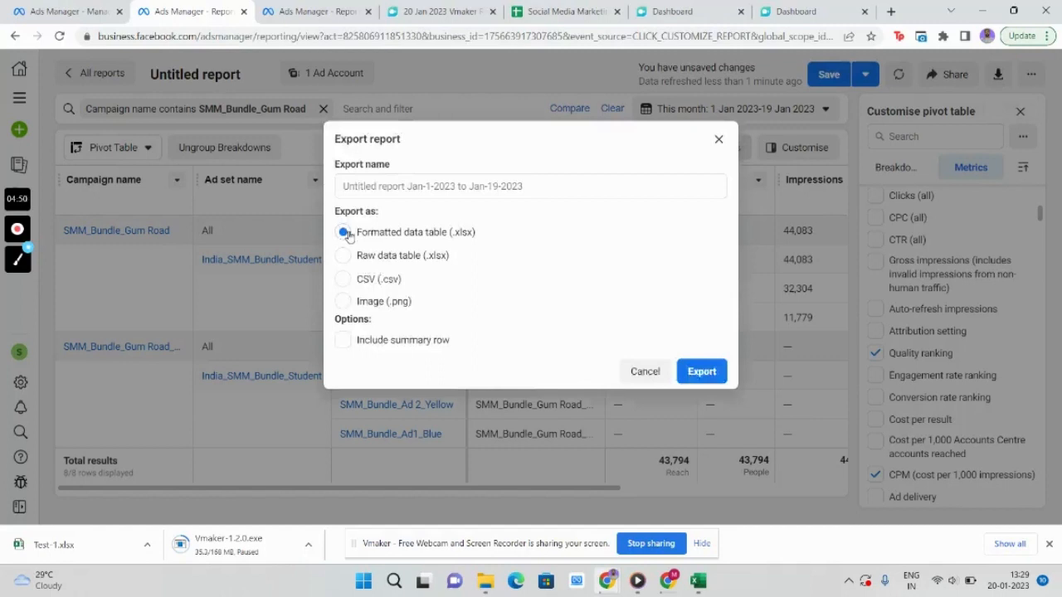
click(531, 186)
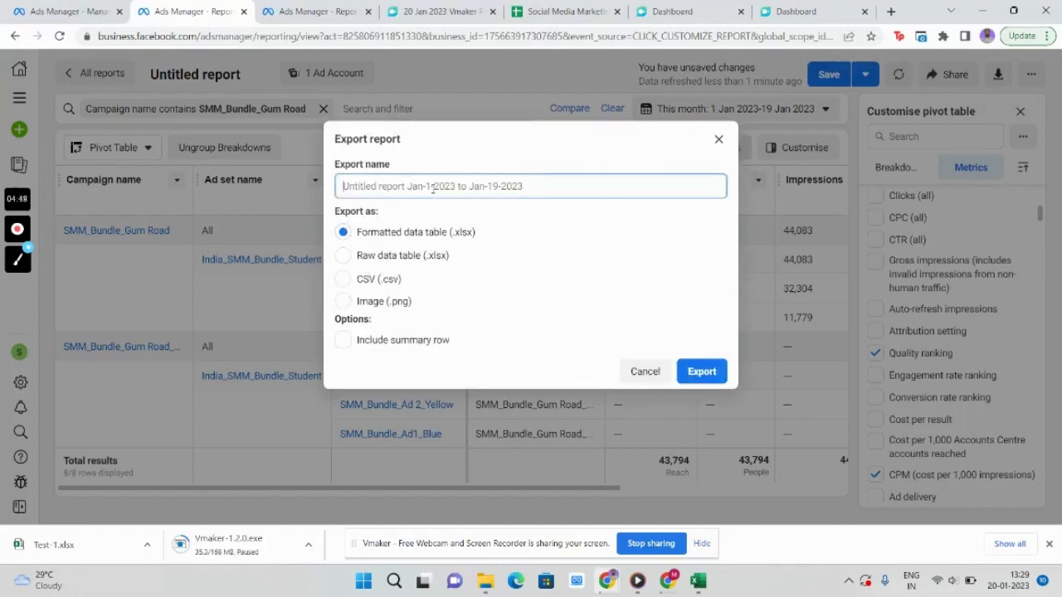
text(Test 1)
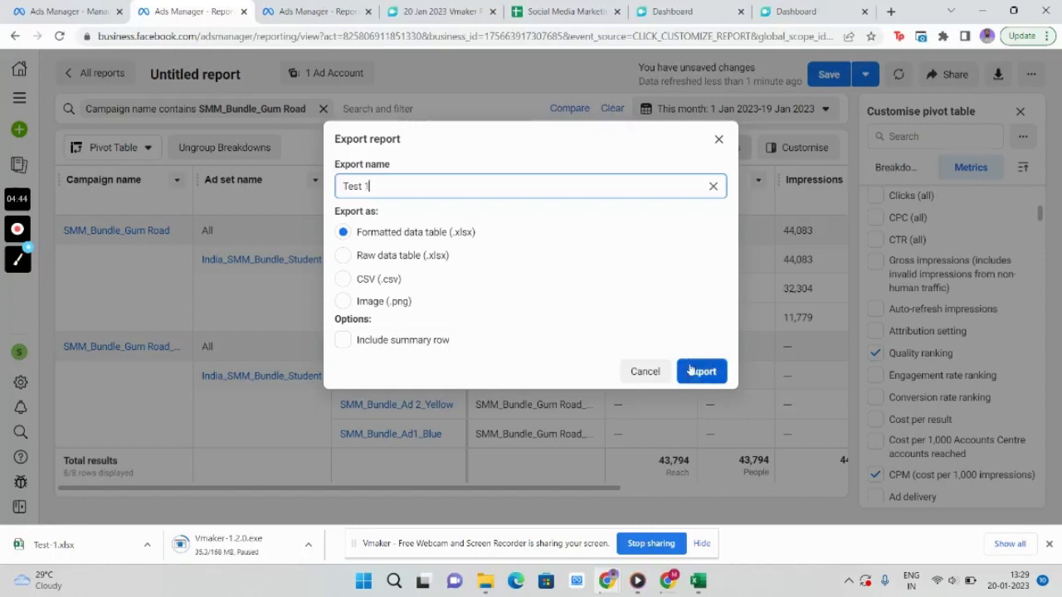
click(700, 371)
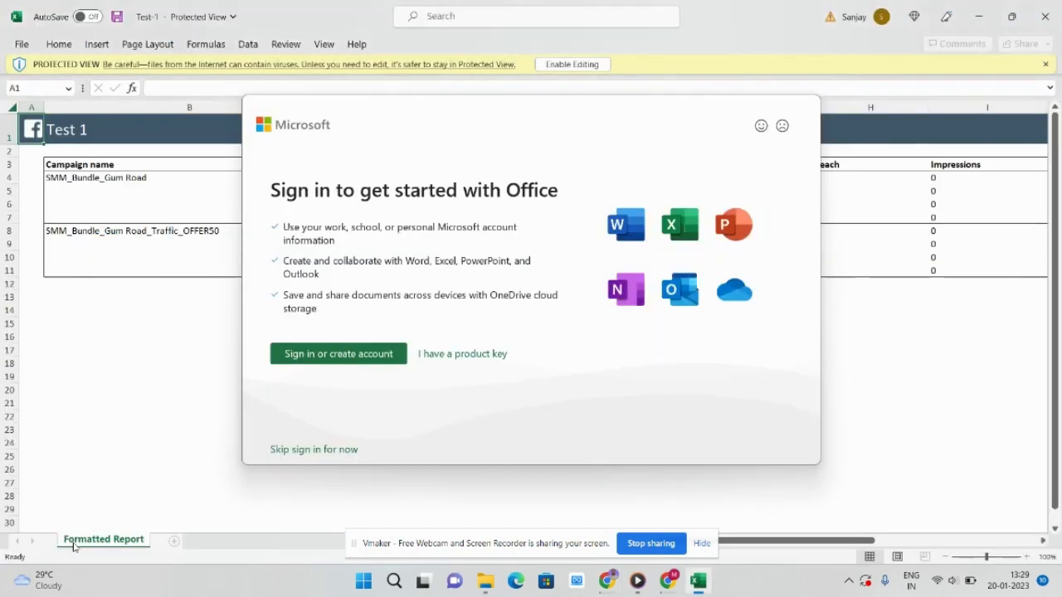
Step: Skip the Office sign-in prompt and look across the exported Test 1 sheet in Excel
click(313, 448)
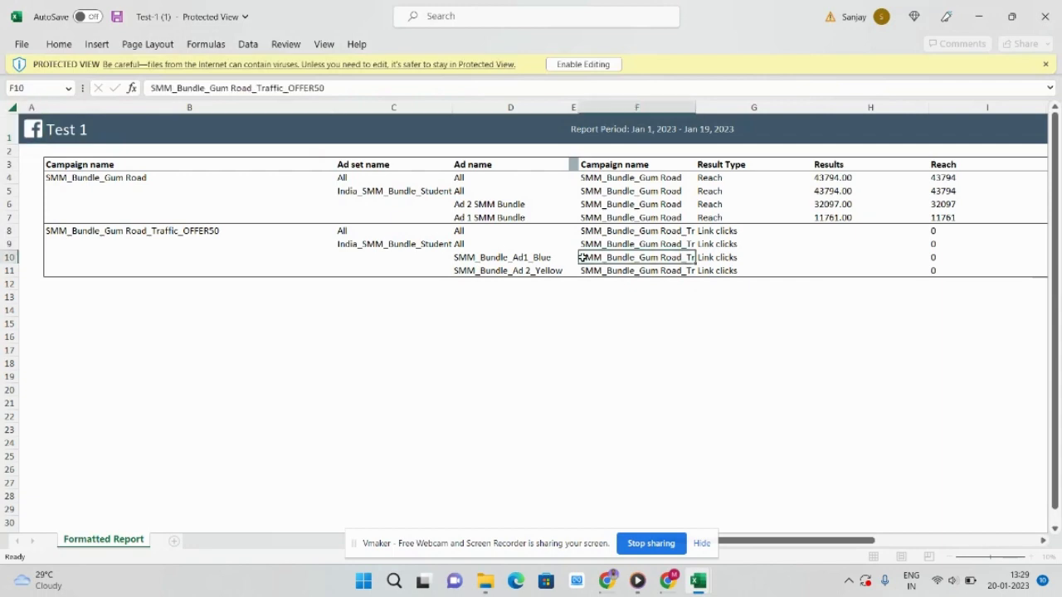
scroll(right, 3)
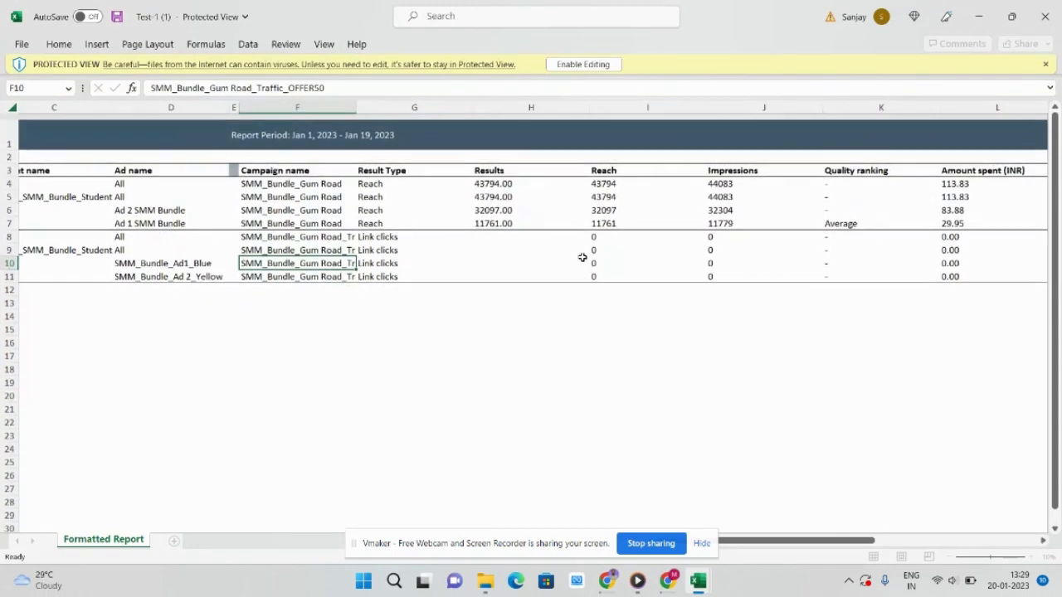
scroll(right, 3)
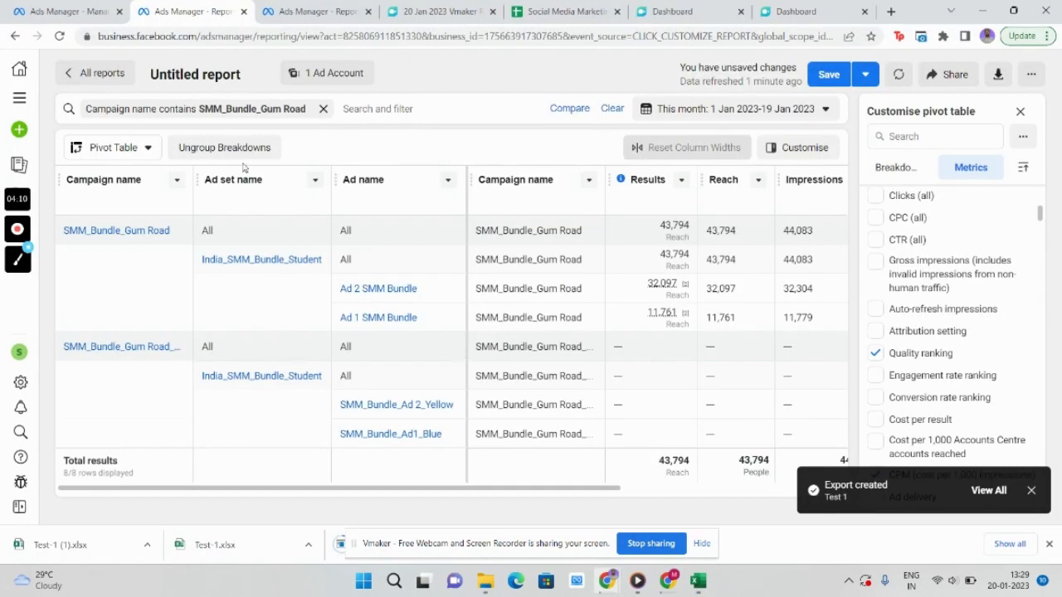
mouse_move(312, 10)
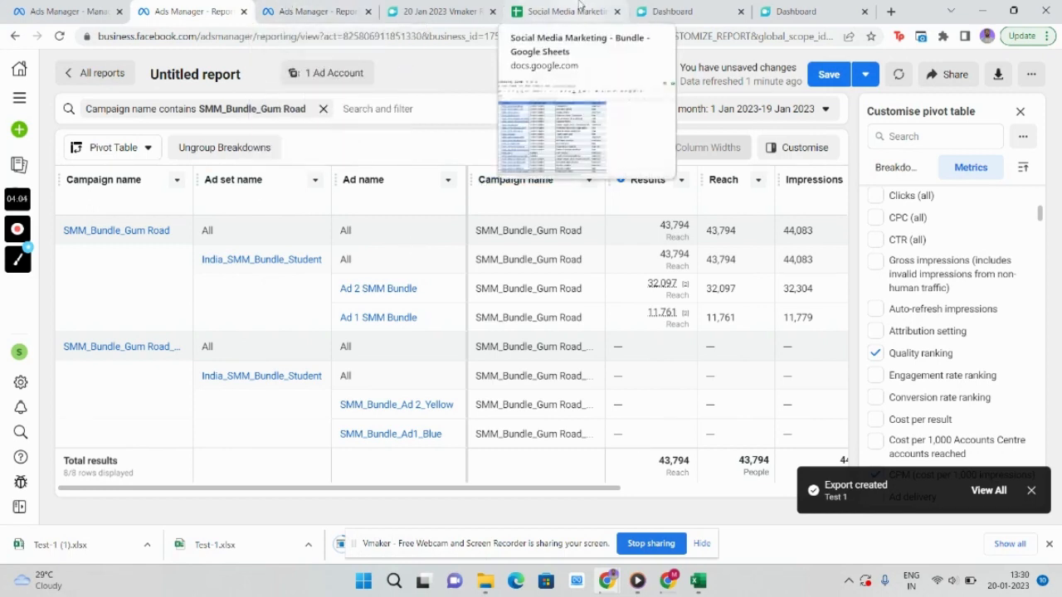
Step: Browse the Social Media Marketing - Bundle spreadsheet's Tools Directory, then its Learning Directory sheet
click(567, 10)
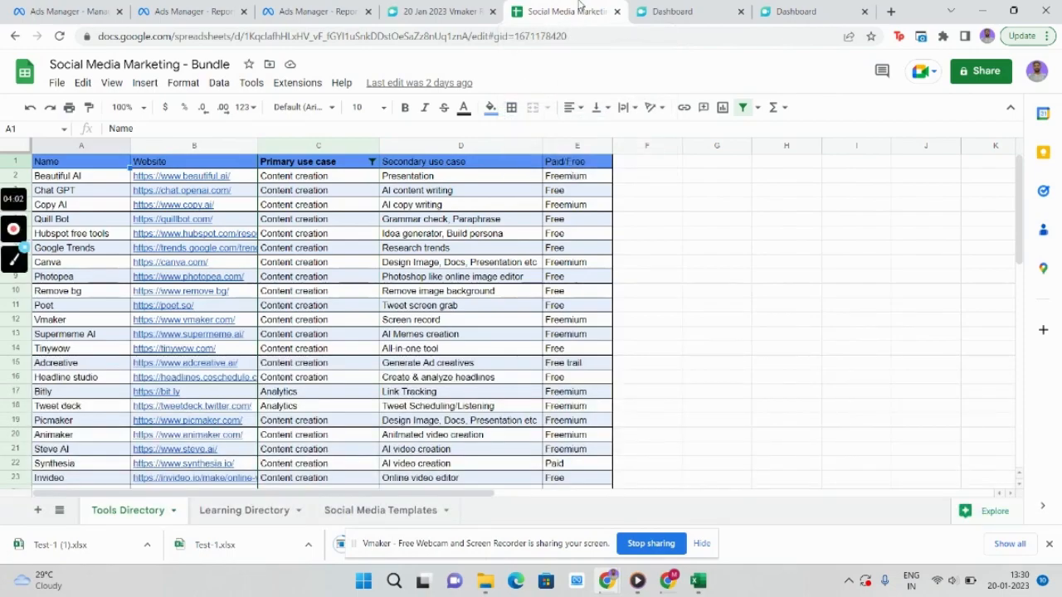
scroll(down, 3)
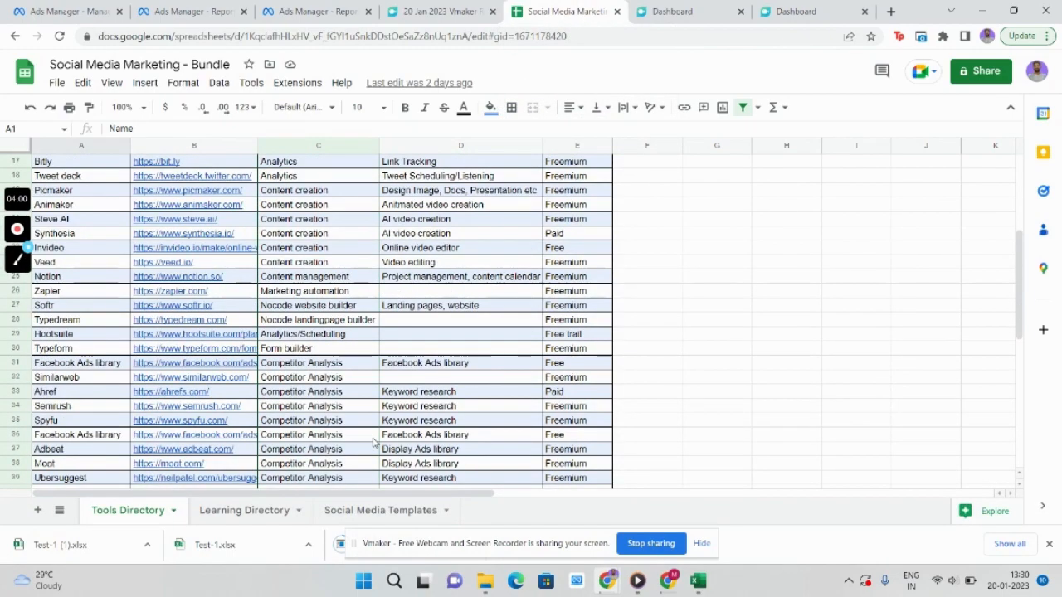
scroll(down, 3)
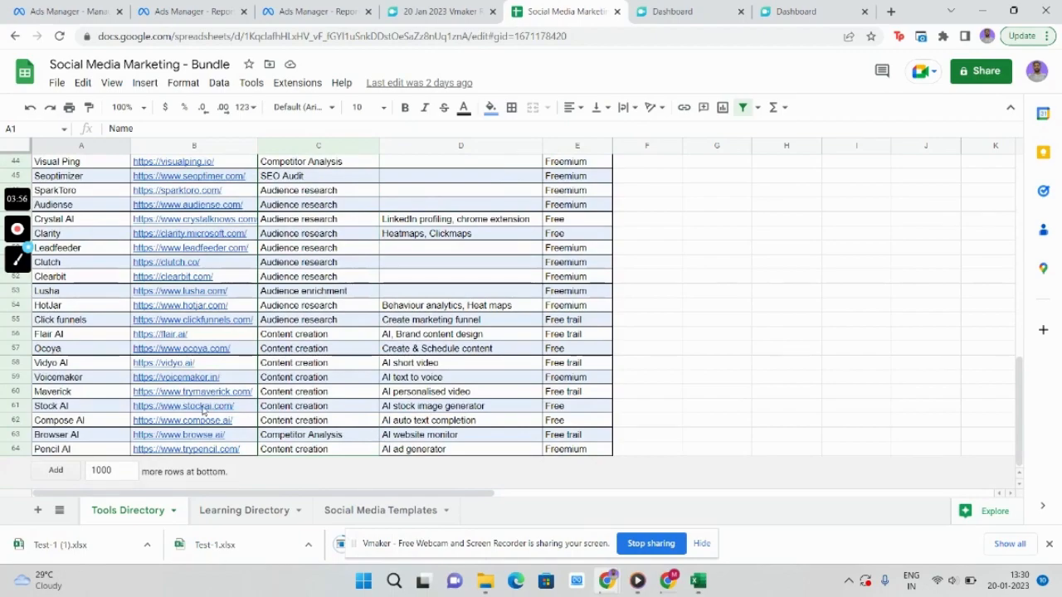
scroll(up, 3)
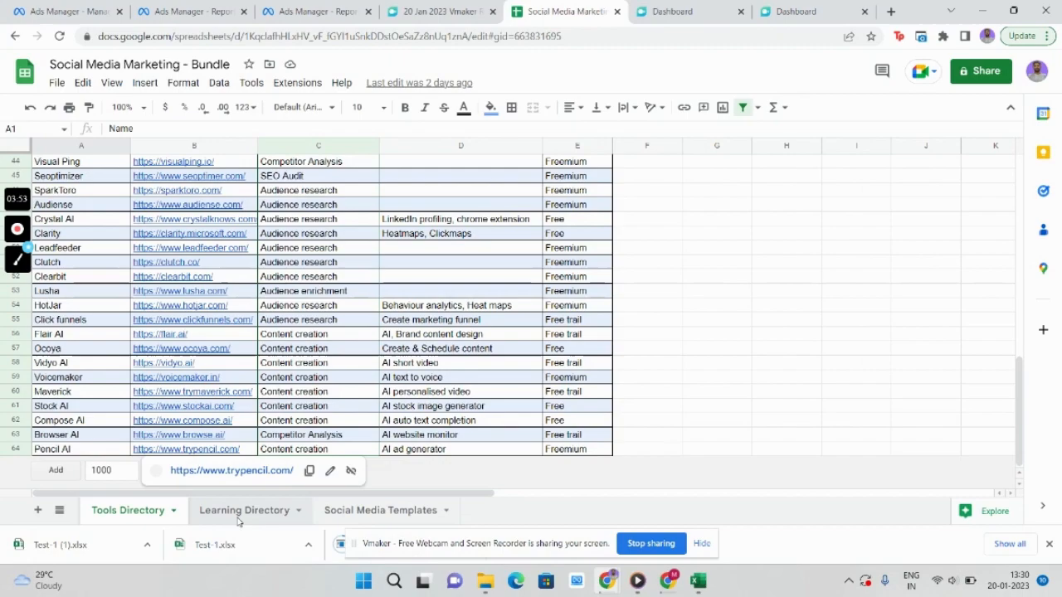
click(244, 511)
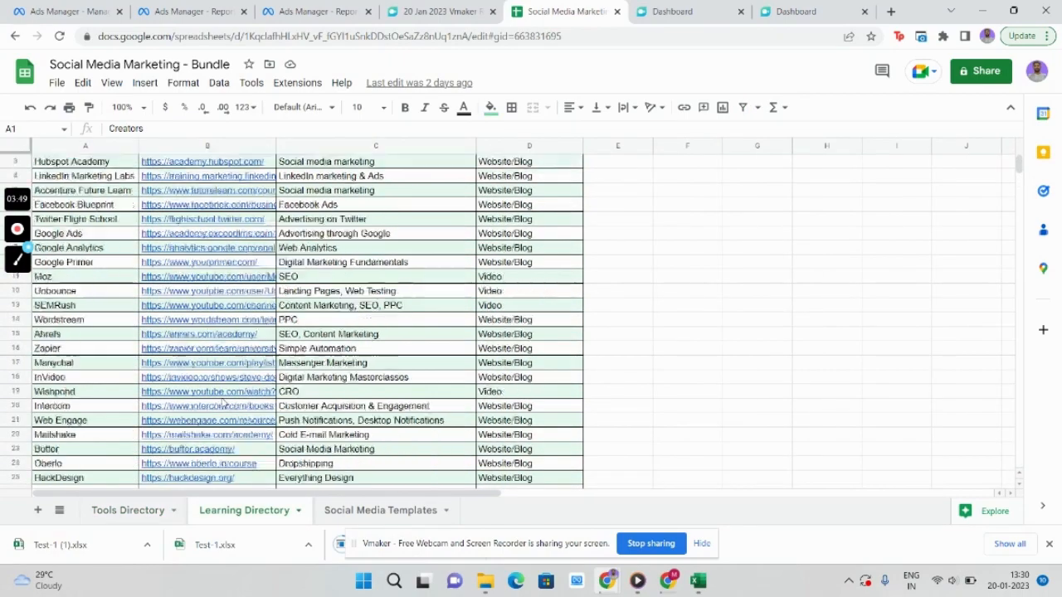
scroll(down, 3)
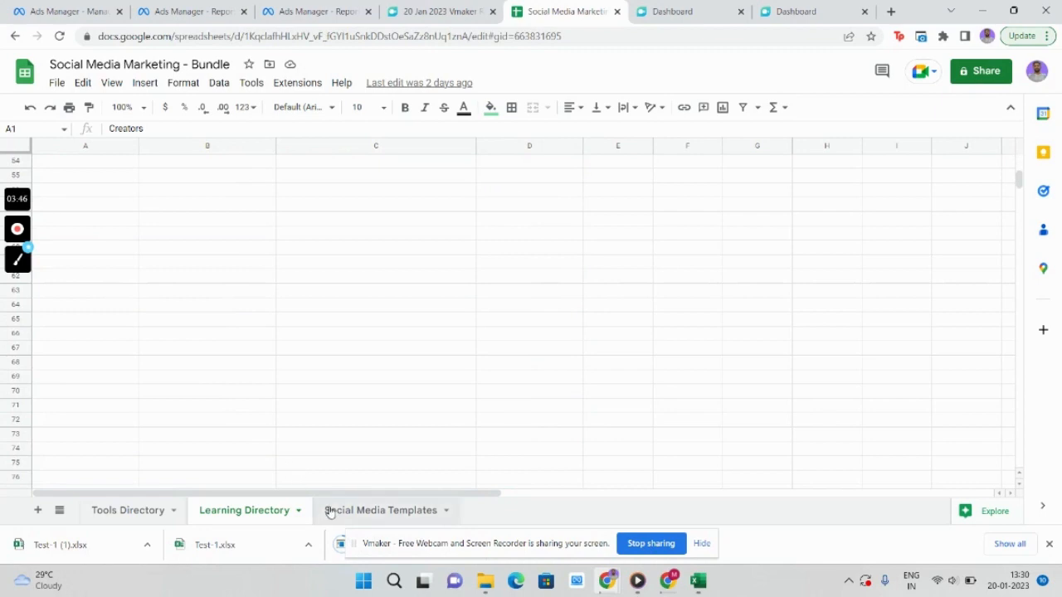
Step: Switch to the Social Media Templates sheet listing template links
click(380, 510)
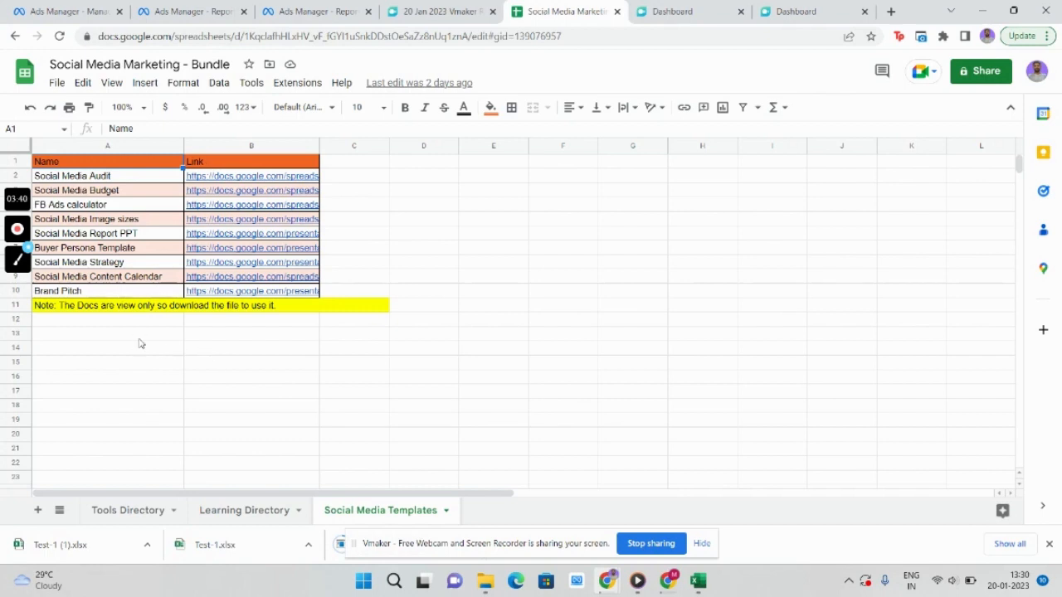
mouse_move(122, 185)
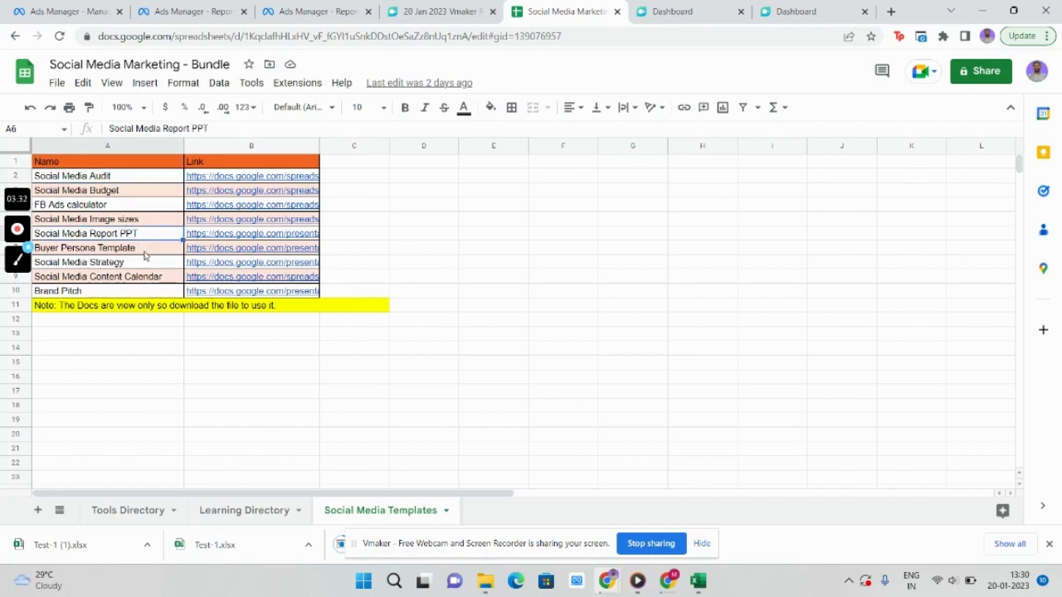
mouse_move(232, 380)
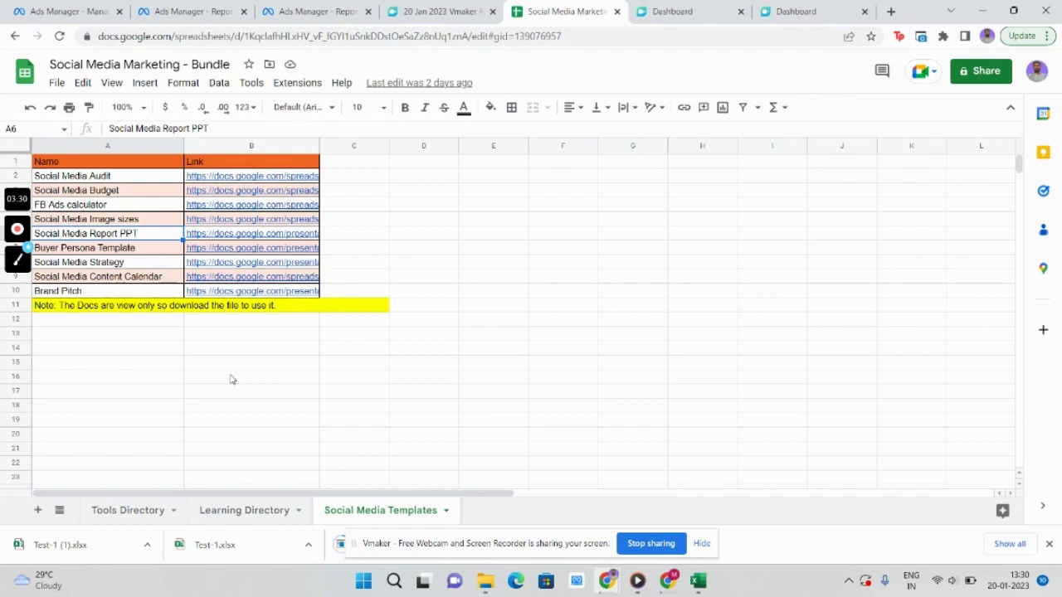
mouse_move(570, 420)
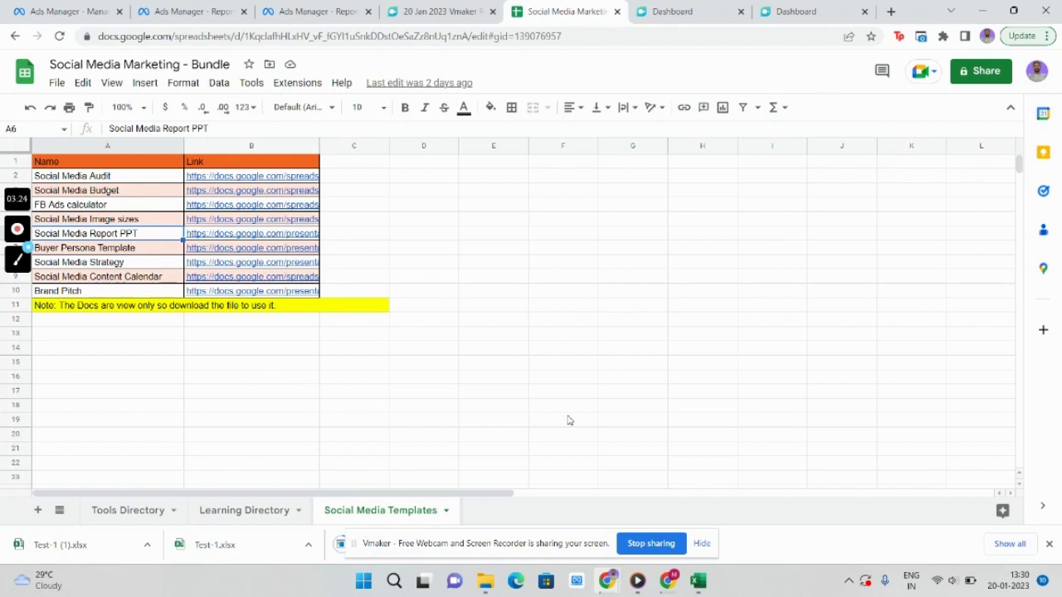
mouse_move(647, 467)
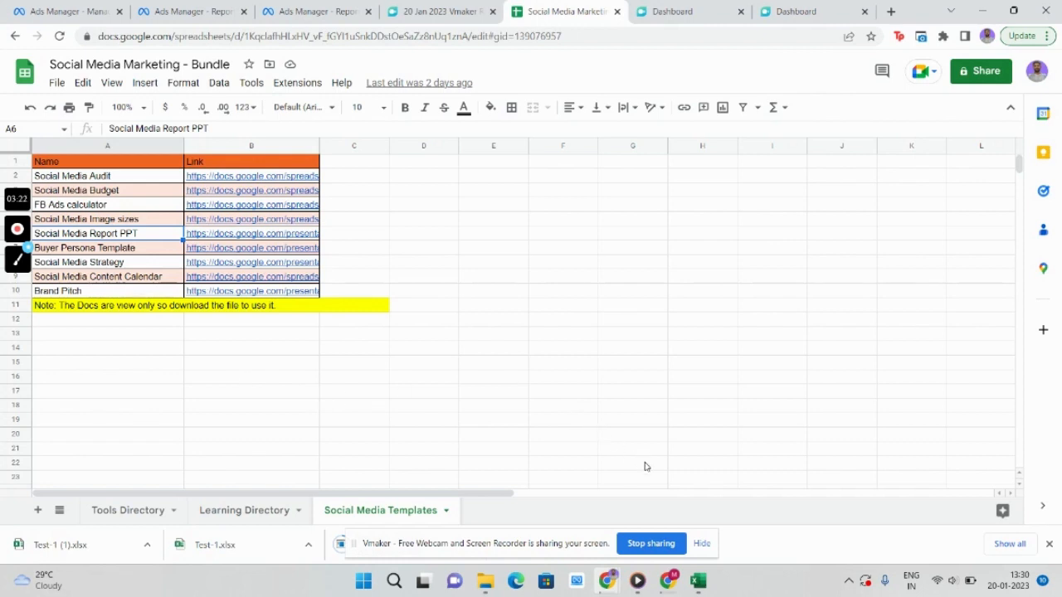